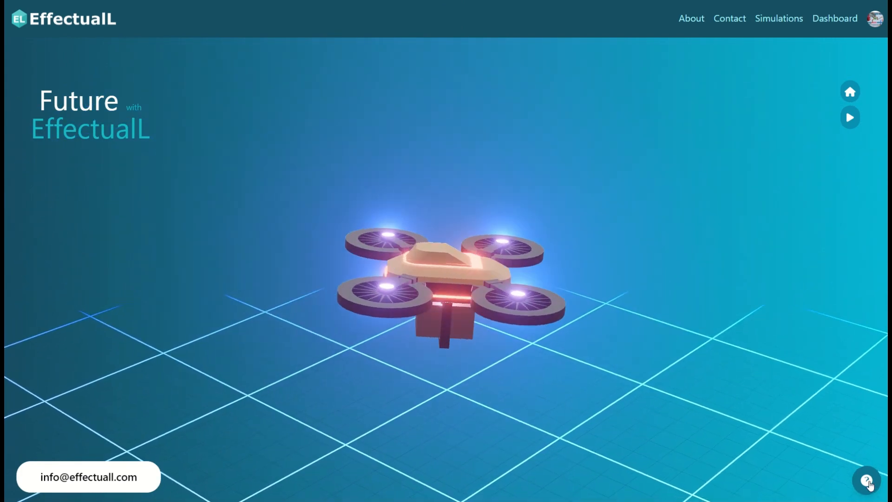
# Open 'The STEM Master' chatbot through the help bubble's 'AI chatBot' option.
pyautogui.click(867, 481)
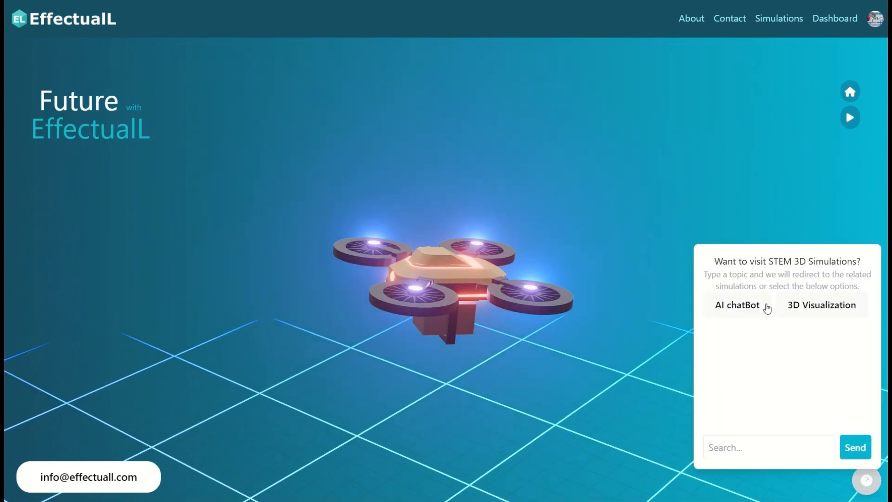
pyautogui.click(737, 305)
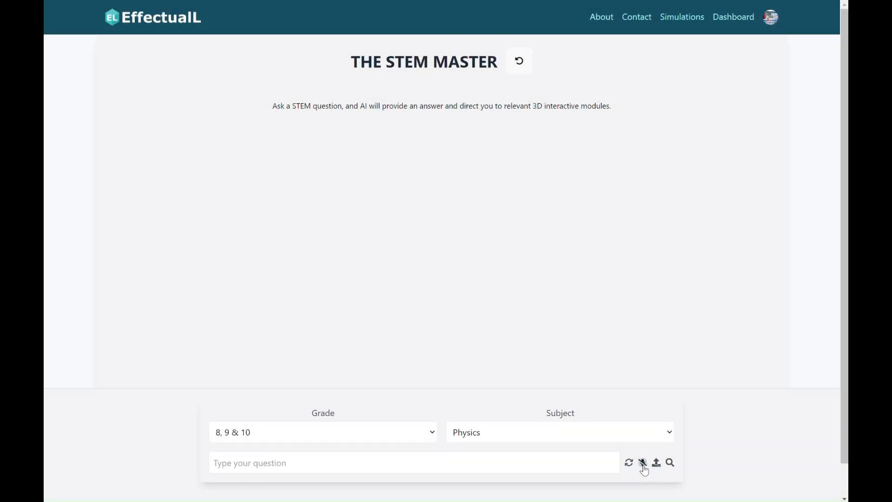
# Ask the chatbot to explain electromagnetic induction, then Coulomb's law.
pyautogui.write('explain electromagnetic induction')
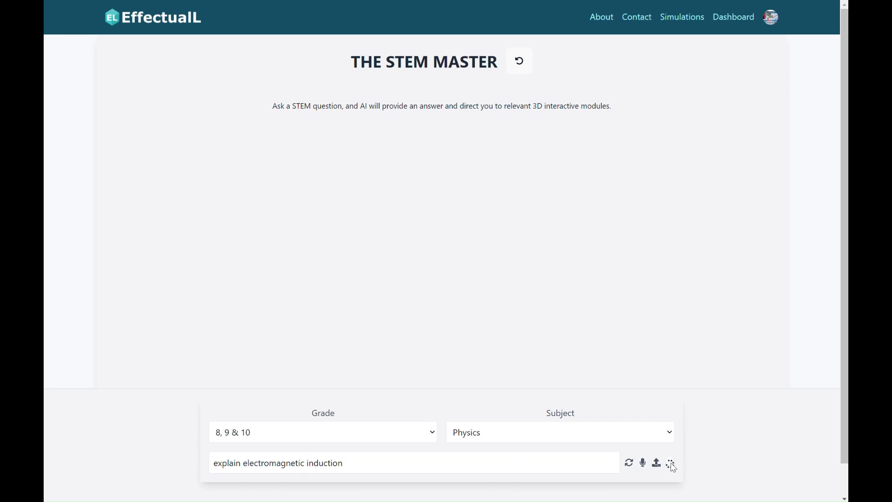
pyautogui.click(670, 463)
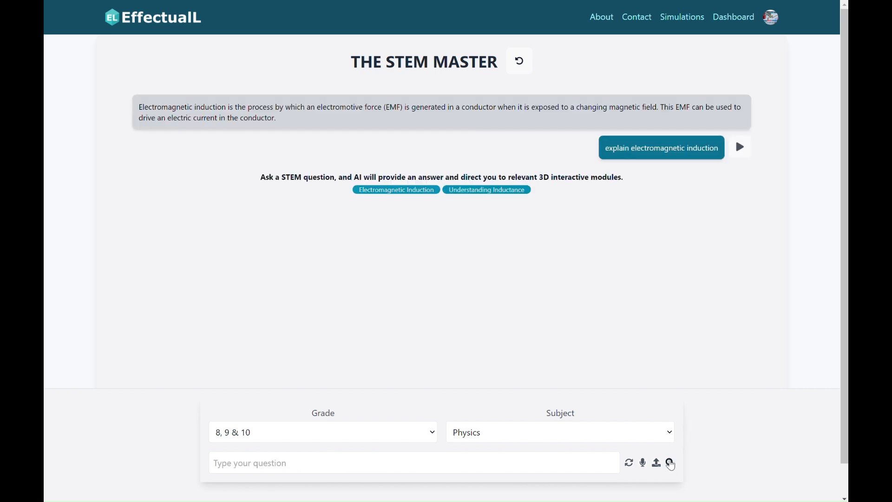
pyautogui.moveTo(429, 207)
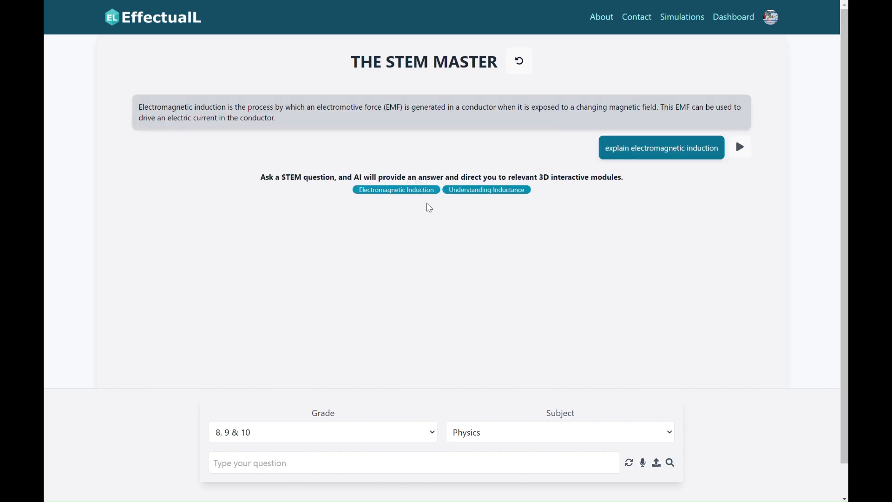
pyautogui.moveTo(485, 190)
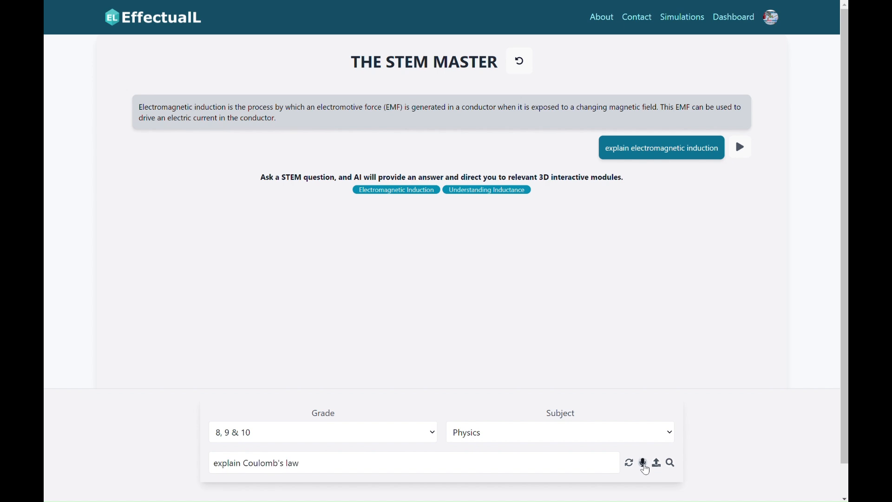
pyautogui.moveTo(669, 462)
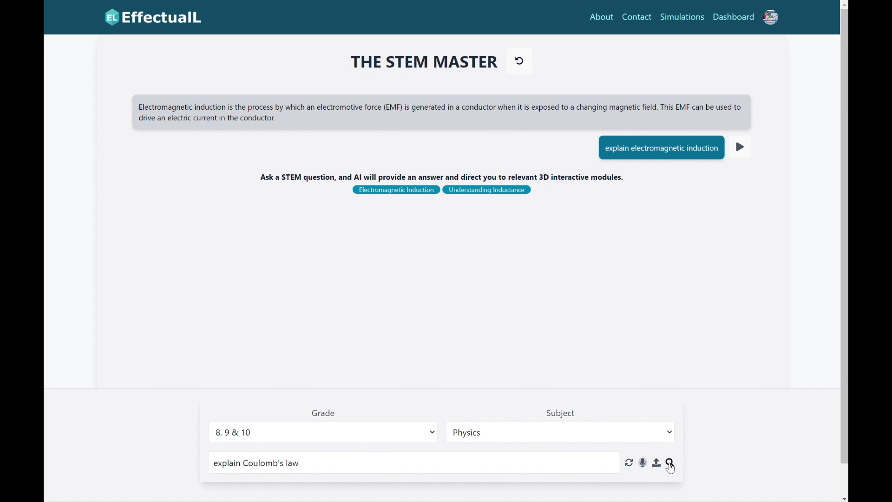
pyautogui.click(669, 462)
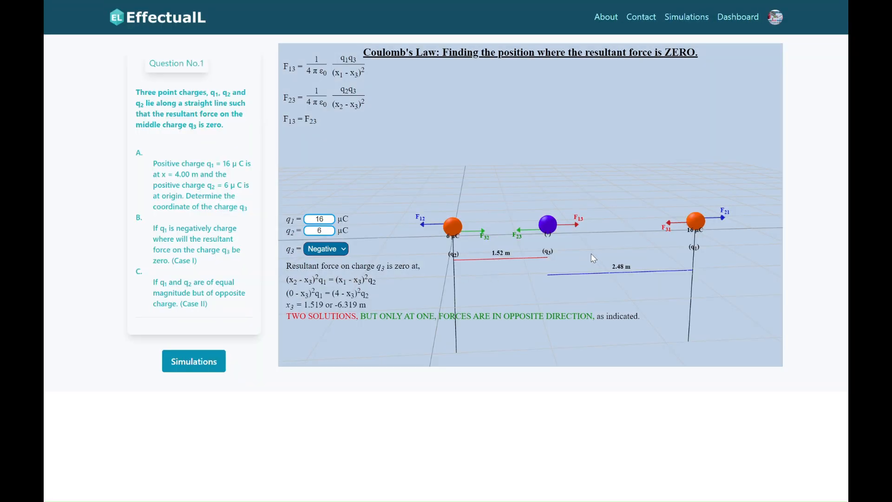
# Toggle q3's sign and edit charge values, ending at q1 = q2 = 16 μC, q3 Negative.
pyautogui.click(325, 248)
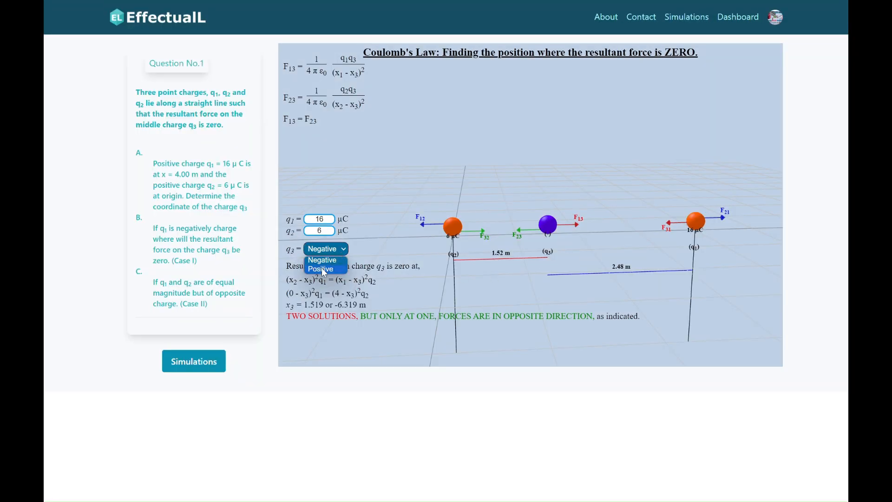
pyautogui.click(320, 268)
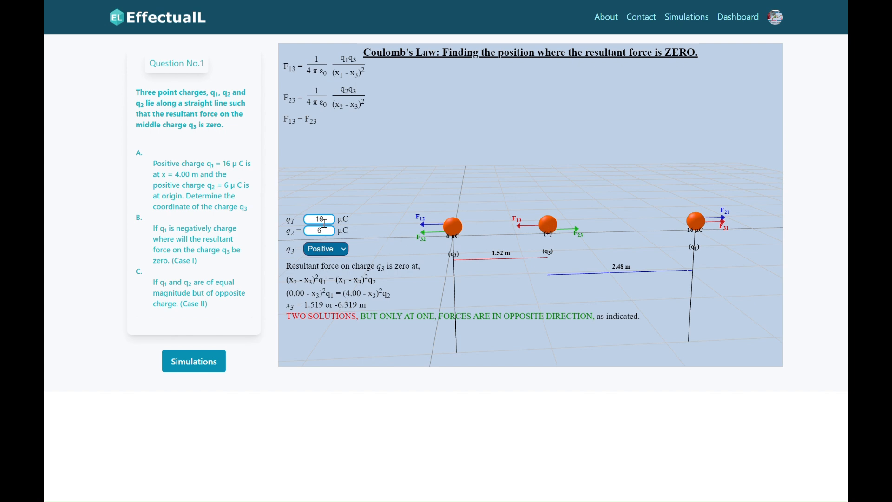
pyautogui.click(319, 230)
pyautogui.write('-16')
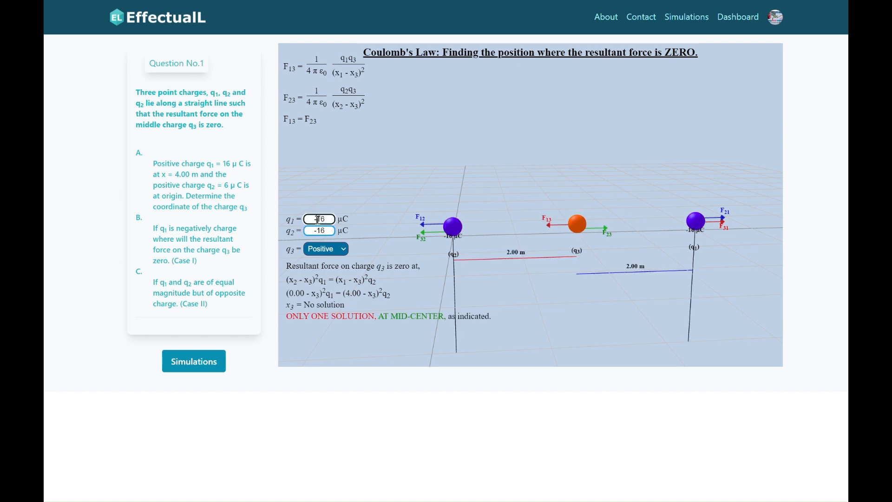
pyautogui.click(324, 248)
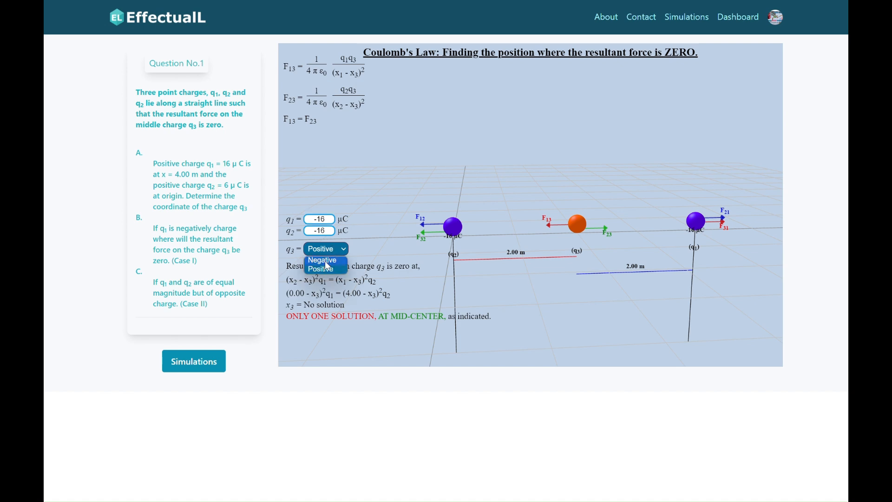
pyautogui.click(321, 260)
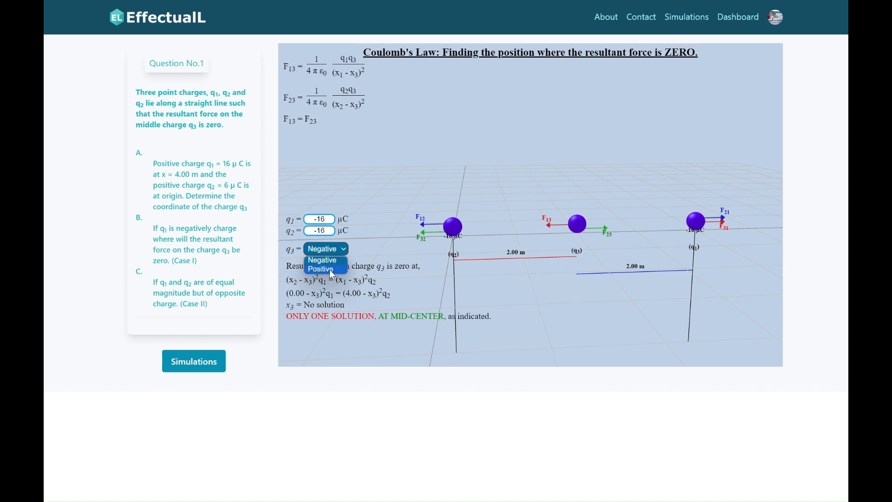
pyautogui.click(319, 268)
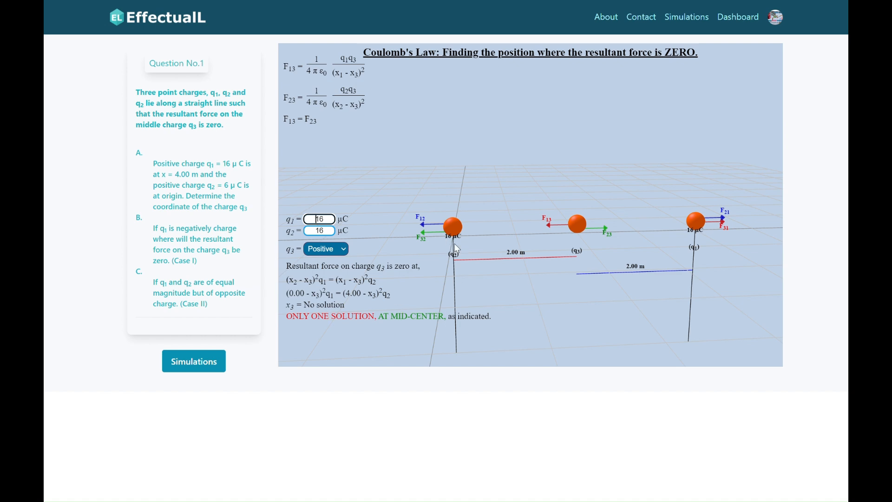
pyautogui.moveTo(462, 264)
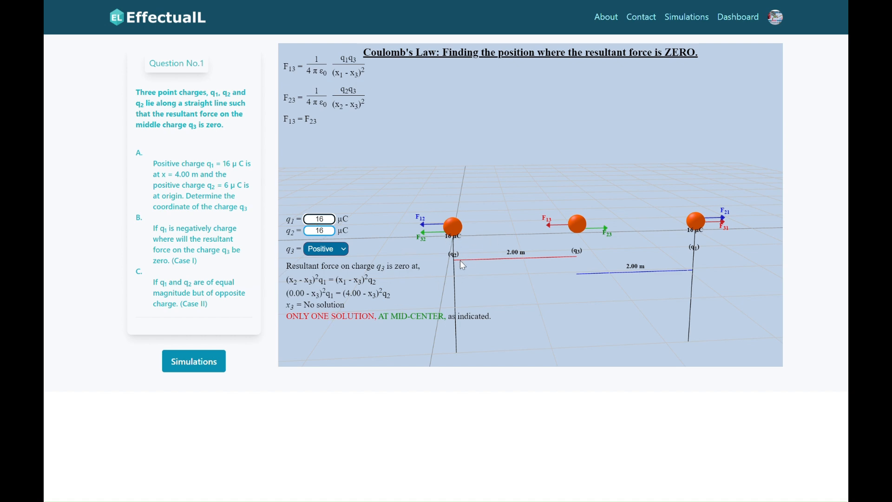
pyautogui.click(325, 249)
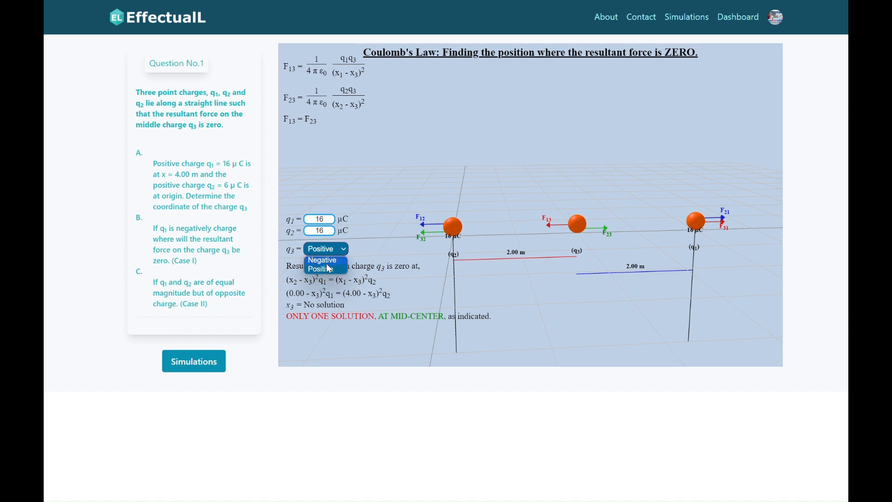
pyautogui.click(322, 260)
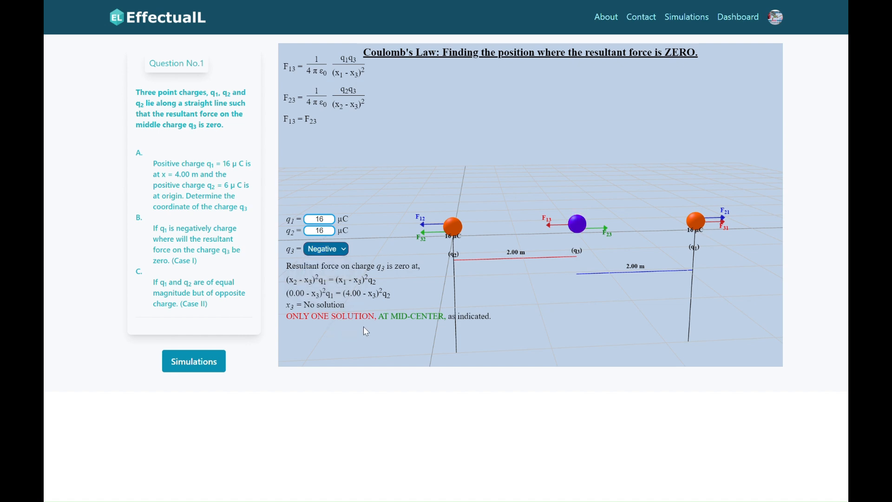
pyautogui.moveTo(408, 45)
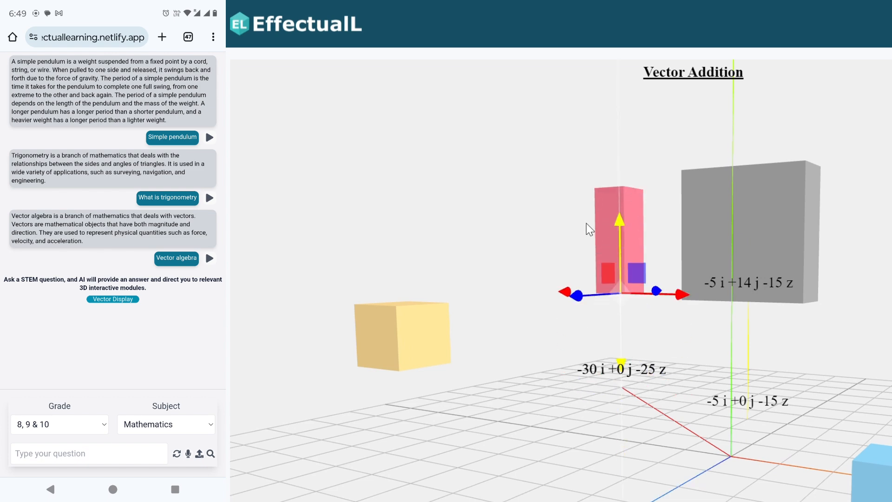
# Add vectors A and B in the Properties of Vector module, giving -6i + 9j + 5k.
pyautogui.click(112, 299)
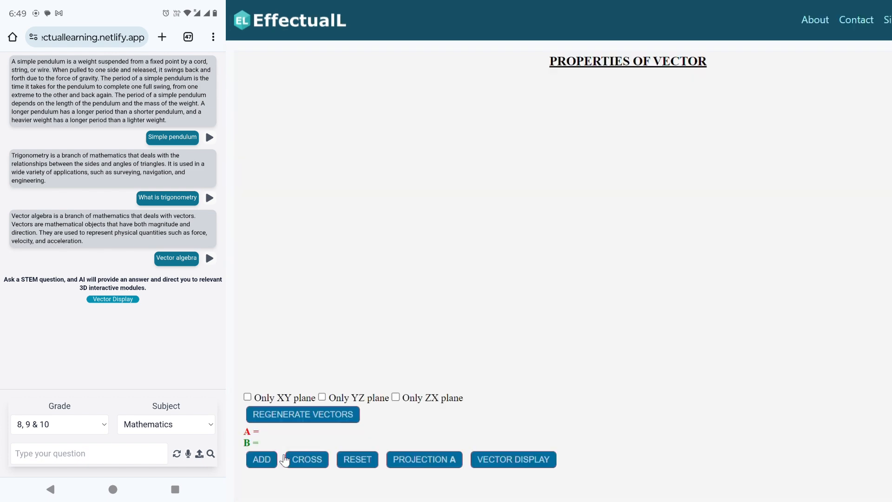
pyautogui.click(306, 459)
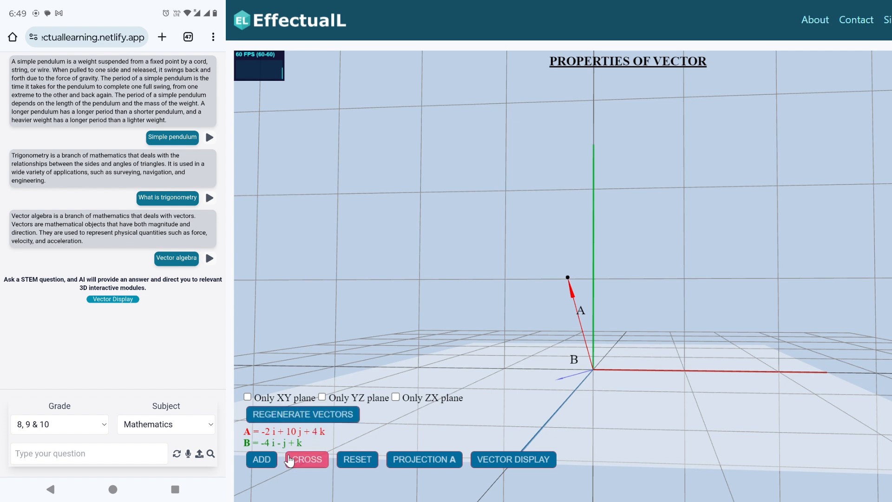
pyautogui.click(261, 459)
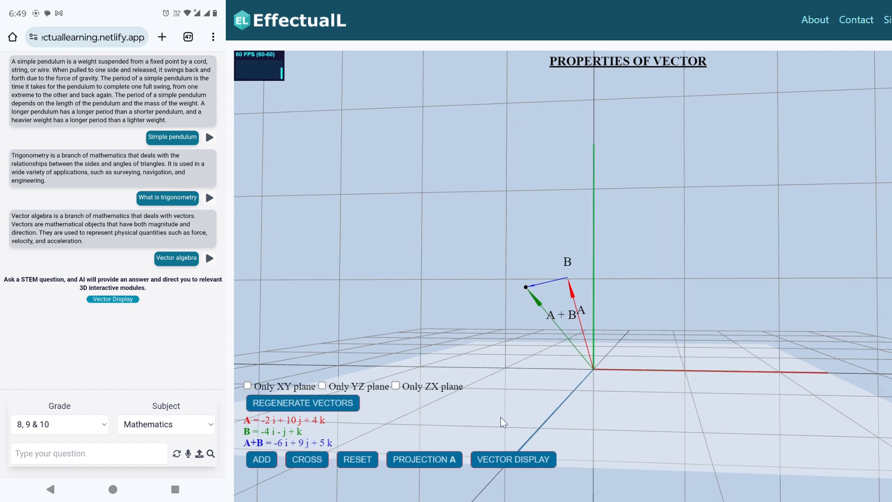
pyautogui.click(306, 459)
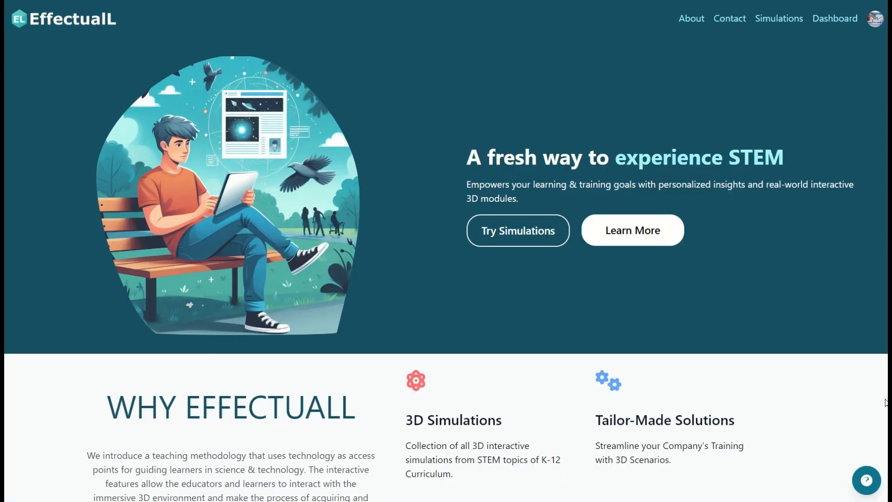
# Scroll the home page past Why EffectualL and Human Centric to the testimonials.
pyautogui.scroll(-3)
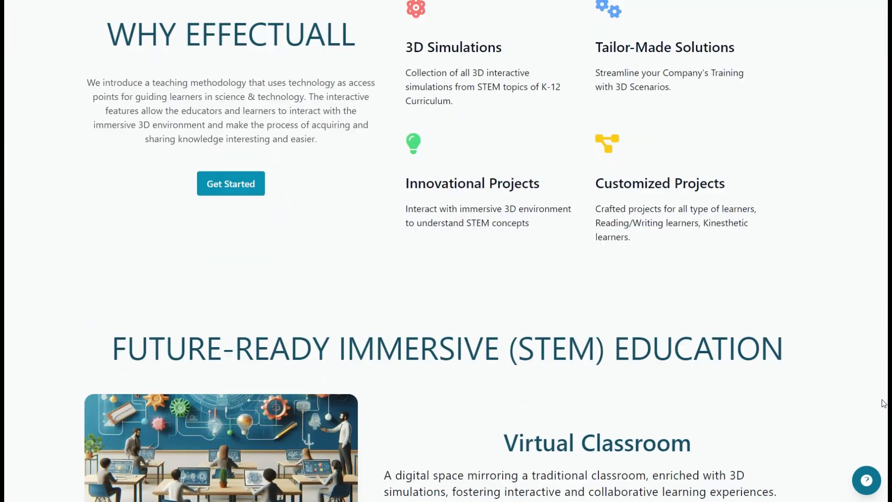
pyautogui.scroll(-3)
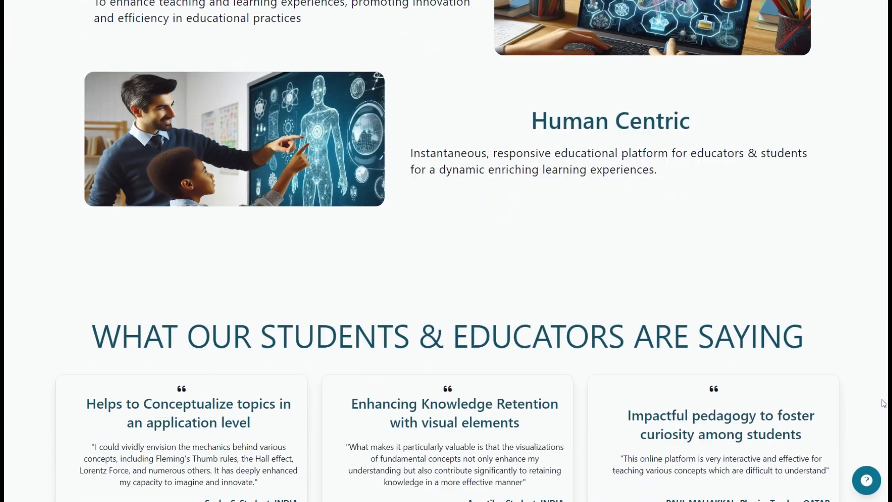
pyautogui.scroll(3)
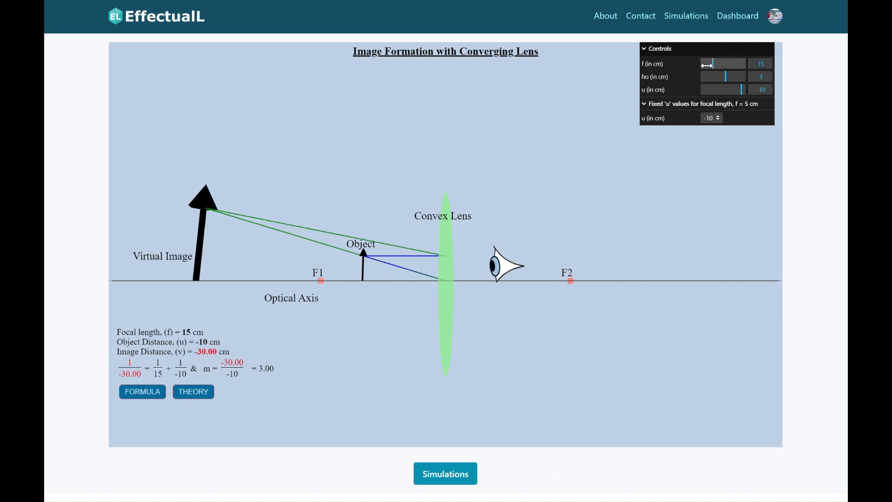
# Choose -1005 cm from the fixed 'u' dropdown so a real image forms near F2.
pyautogui.click(711, 118)
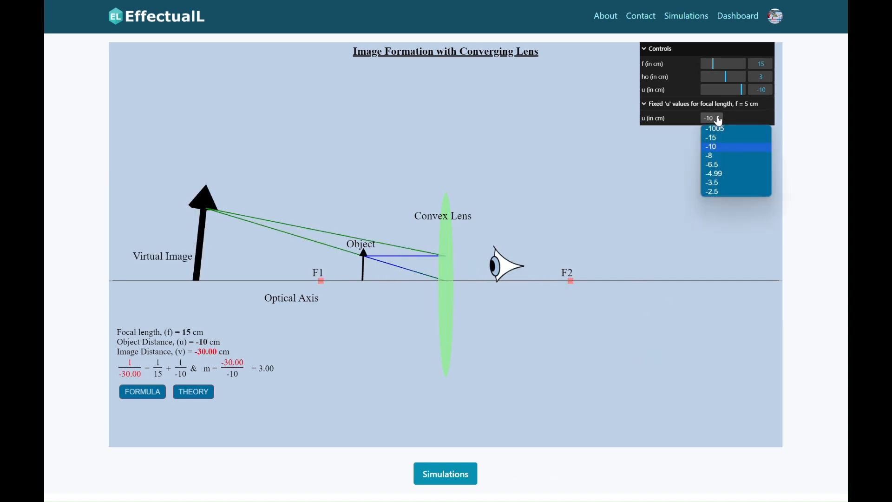
pyautogui.click(715, 128)
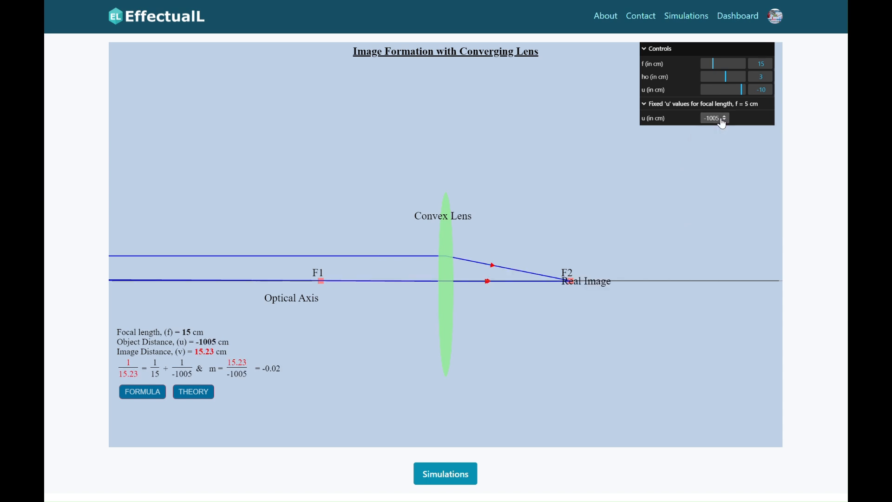
pyautogui.click(723, 118)
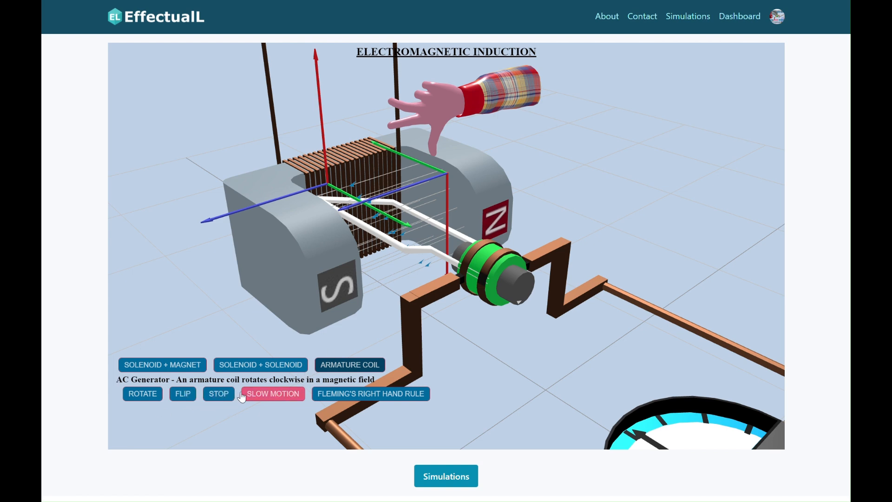
# Rotate and stop the AC generator coil, then vary current in the SOLENOID + SOLENOID setup.
pyautogui.click(142, 393)
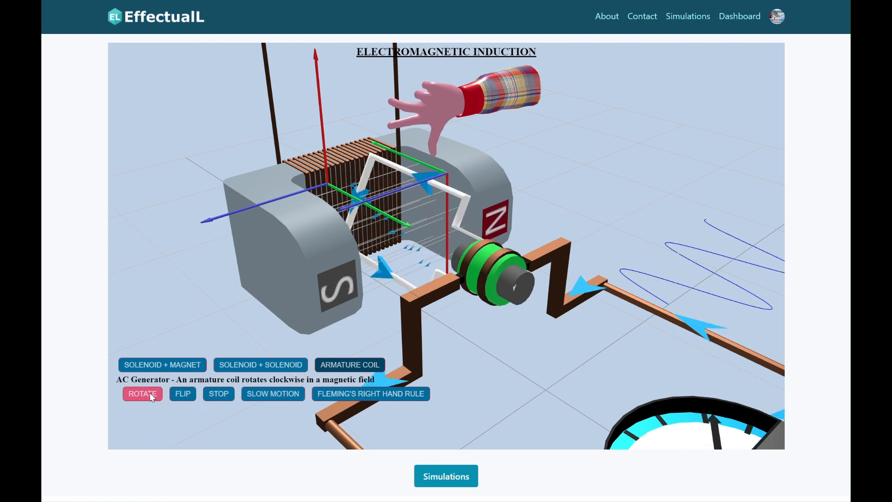
pyautogui.click(218, 393)
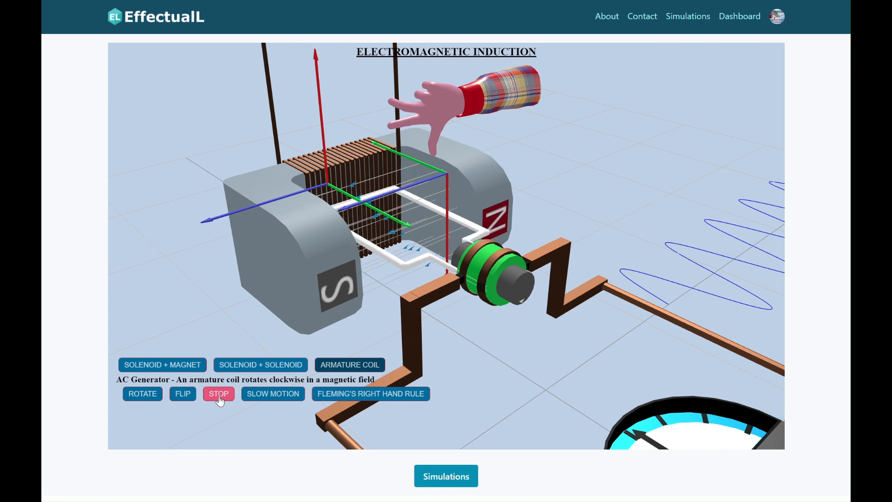
pyautogui.click(370, 393)
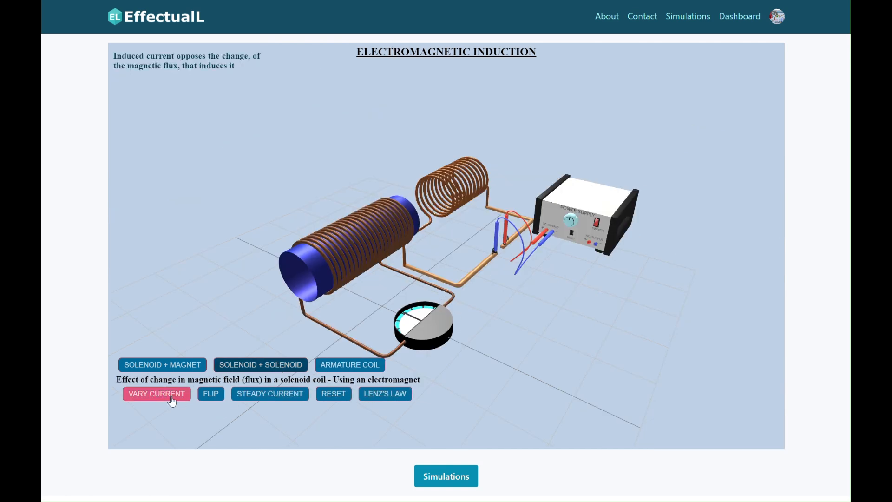
pyautogui.click(156, 393)
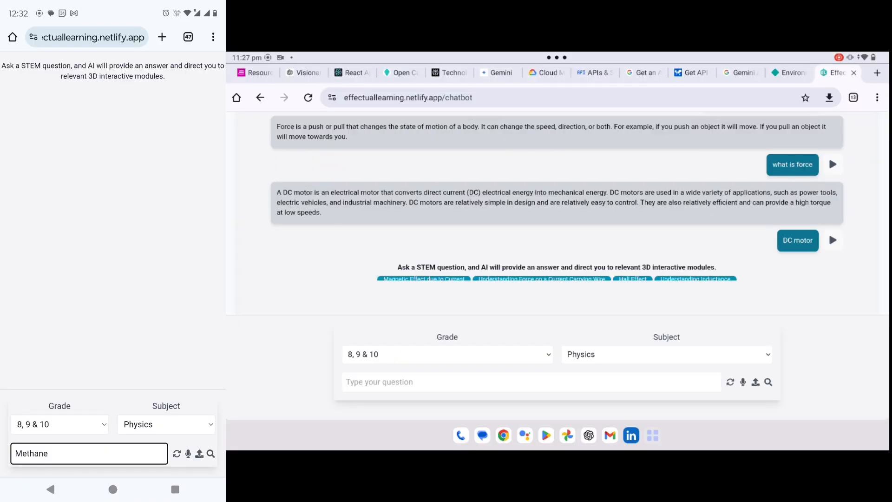
# Submit the Methane query under Chemistry, open the linked 3D molecule models, and type 'electricity'.
pyautogui.click(165, 424)
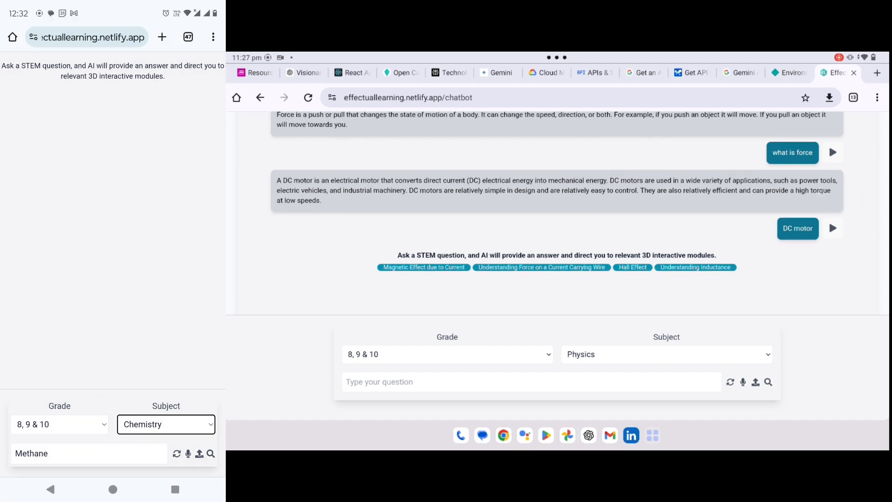
pyautogui.click(541, 267)
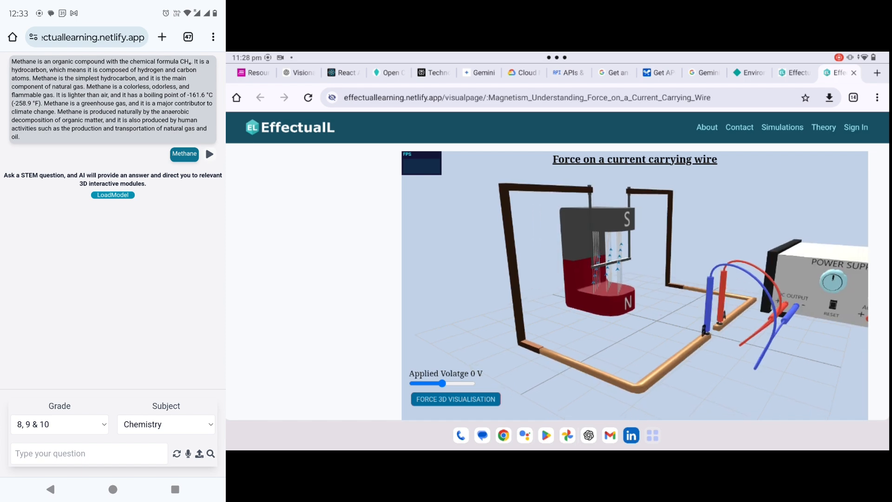
pyautogui.click(853, 73)
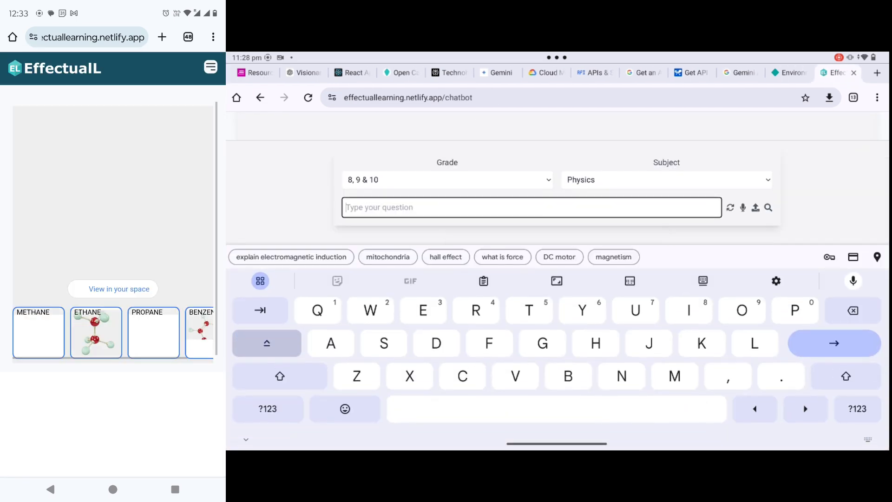
pyautogui.write('electricity')
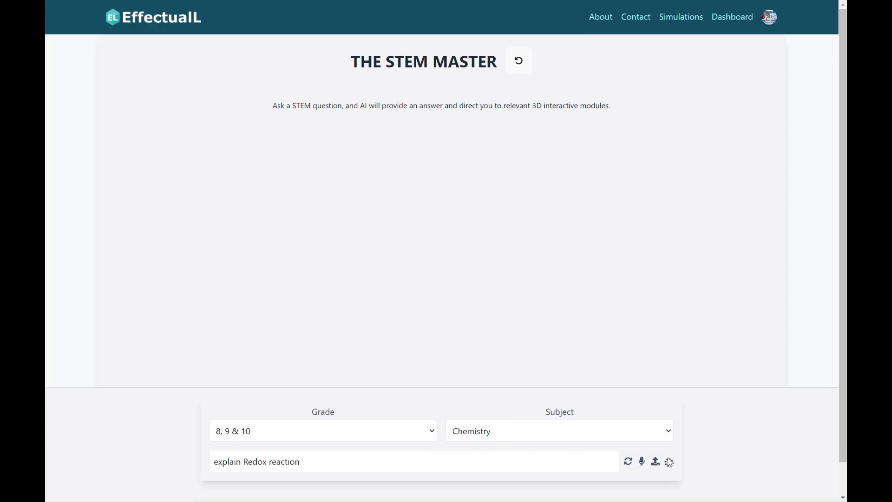
# View the linked Kinetic Theory of Gases simulation, then return home via the EffectualL logo.
pyautogui.click(668, 461)
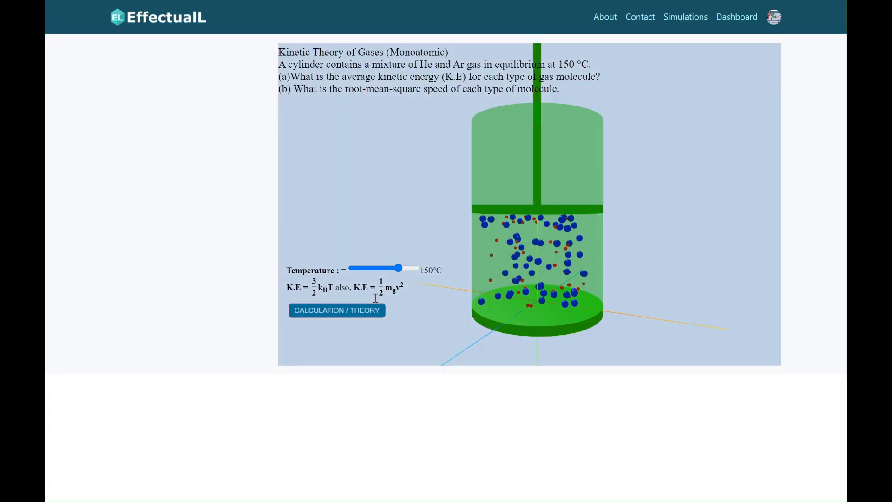
pyautogui.click(157, 17)
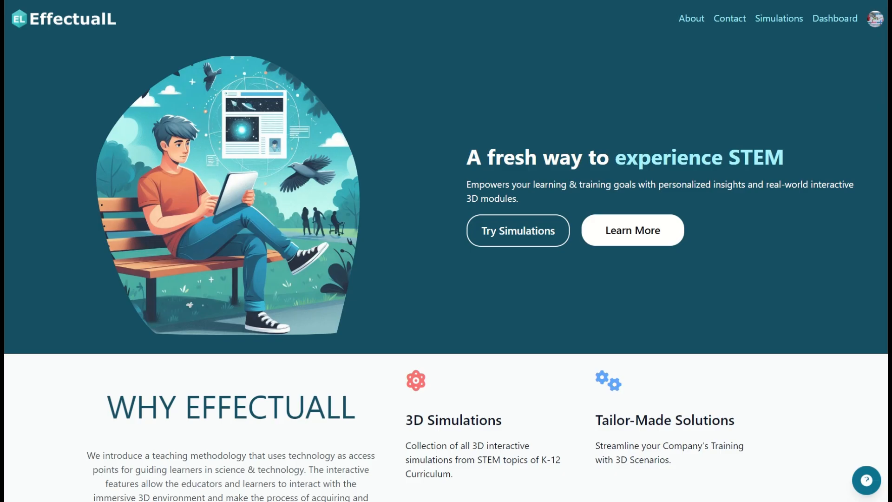